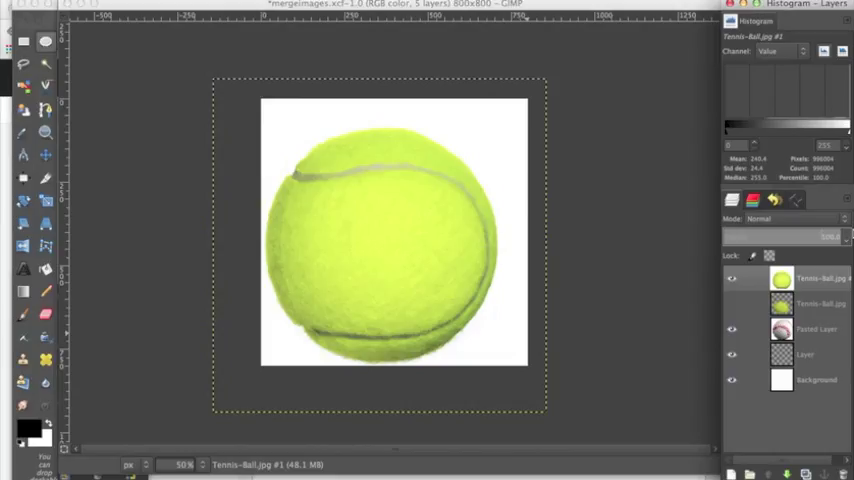
Hide and then re-show the tennis ball layer to compare it with the baseball.
click(731, 278)
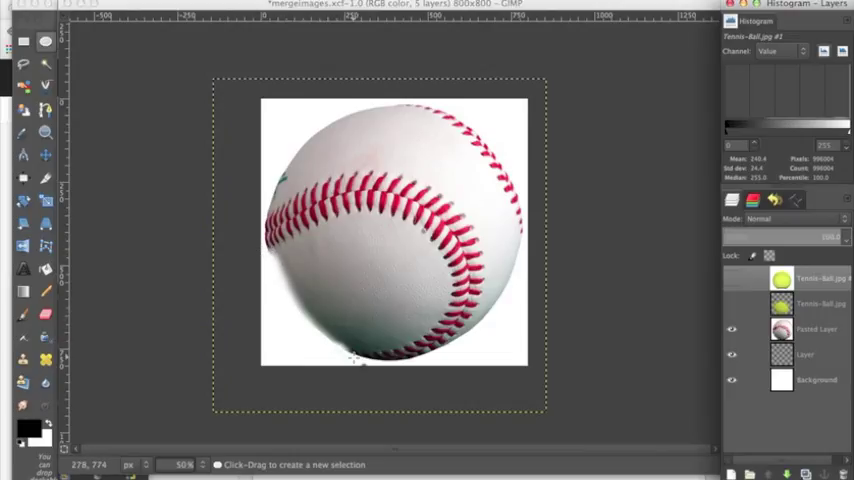
mouse_move(348, 358)
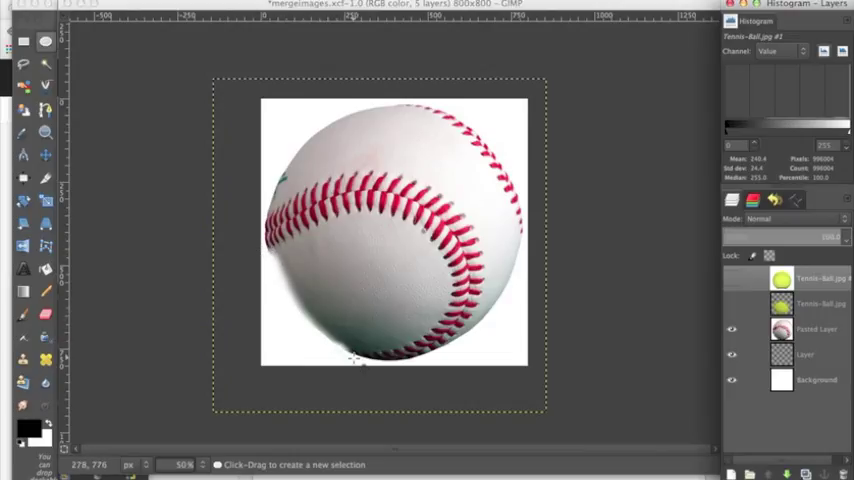
click(732, 278)
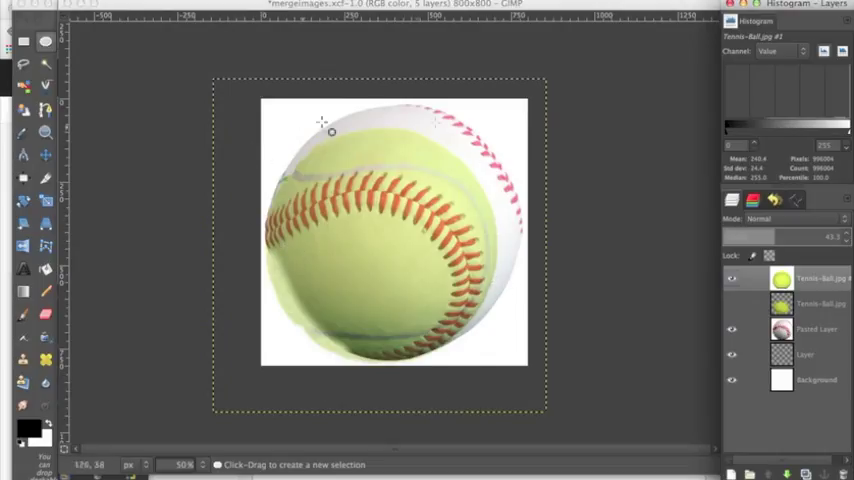
mouse_move(500, 352)
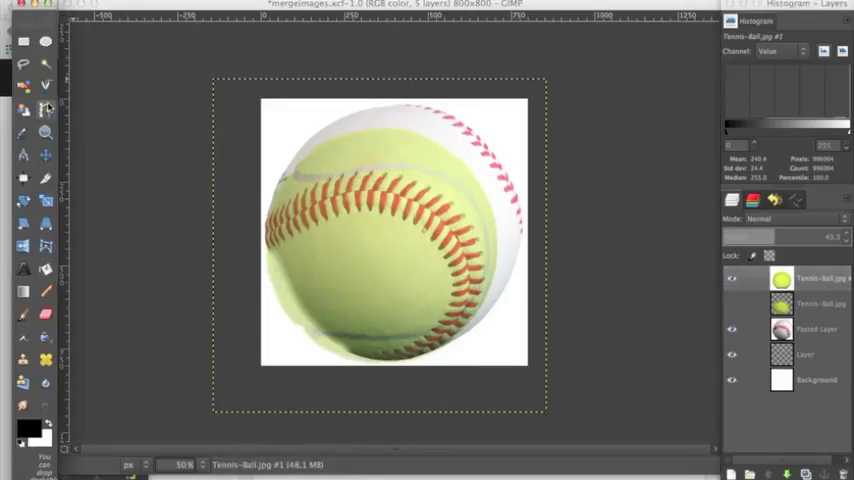
mouse_move(29, 110)
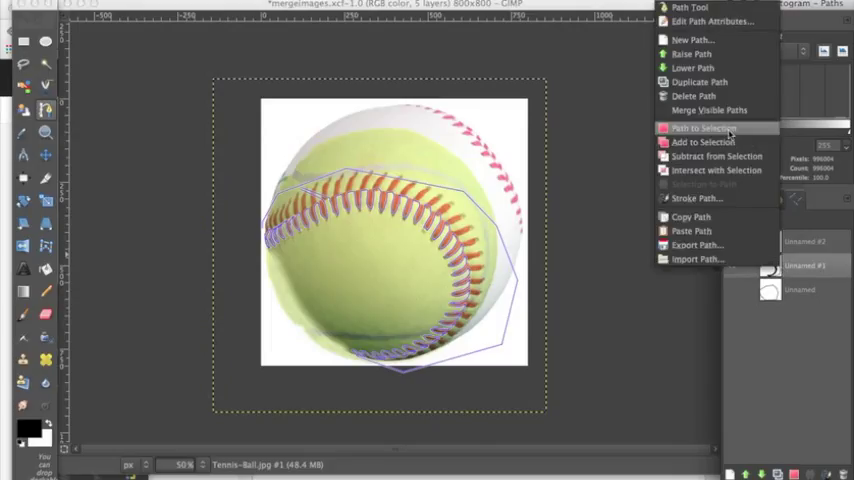
Convert the stitch outline path to a selection and cut that area from the tennis ball.
click(703, 127)
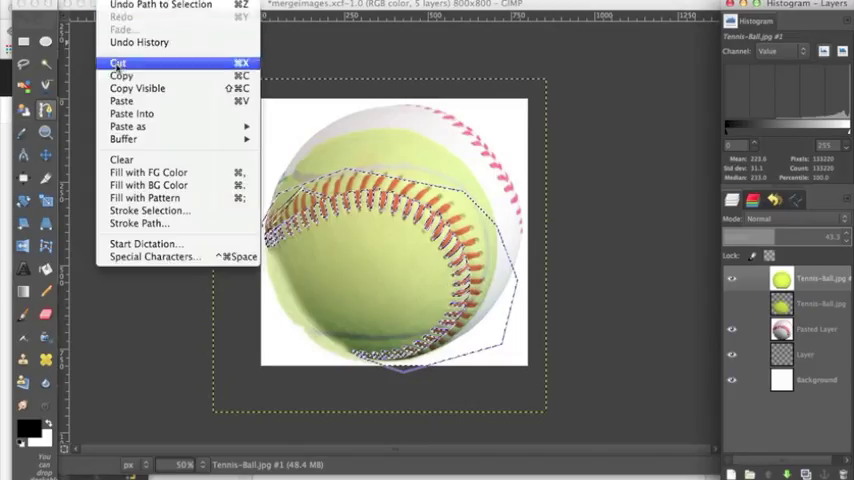
click(115, 65)
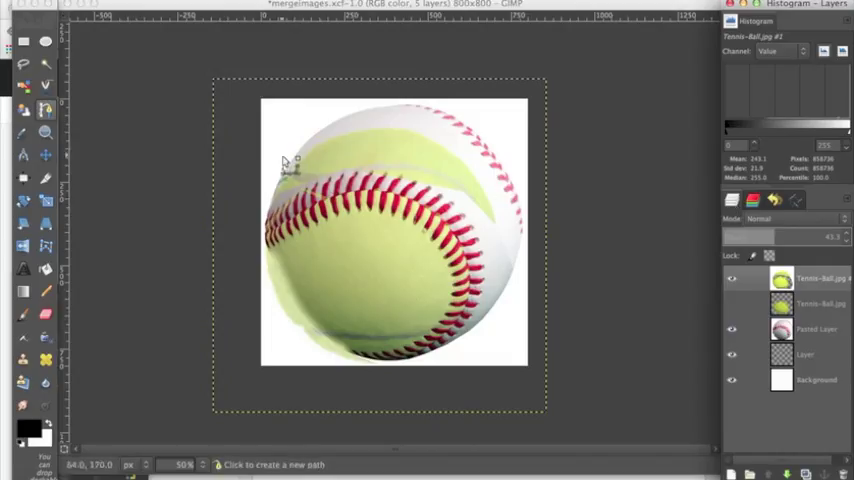
mouse_move(172, 203)
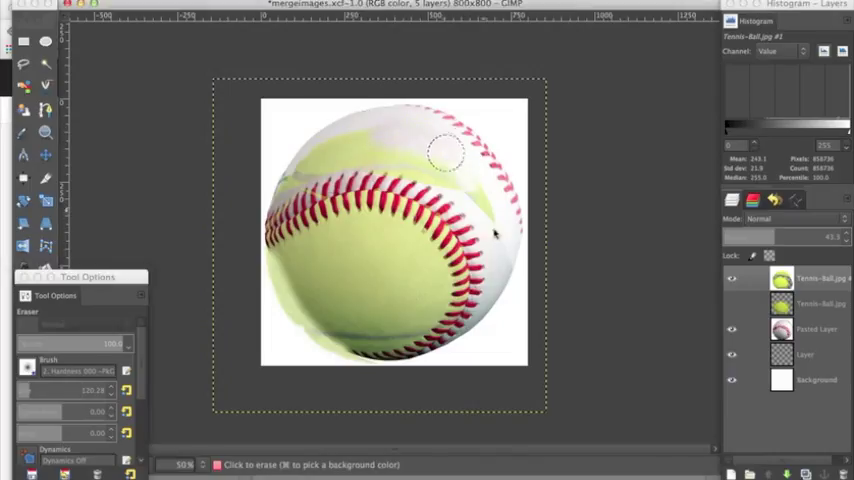
Erase tennis ball above and between the upper stitches, and along the lower edge.
drag(445, 155, 300, 140)
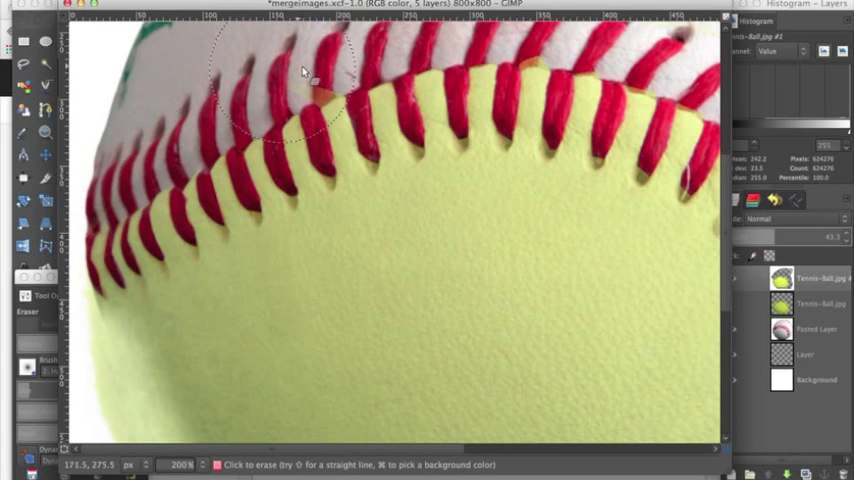
drag(303, 70, 340, 147)
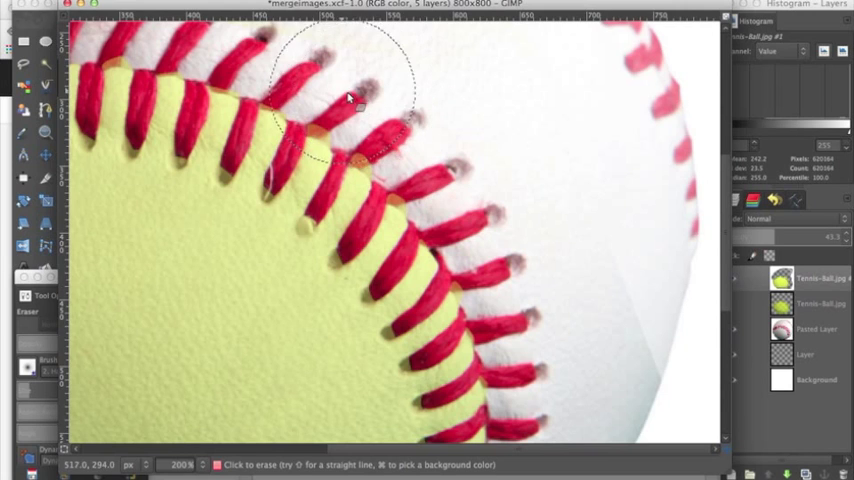
drag(350, 98, 435, 150)
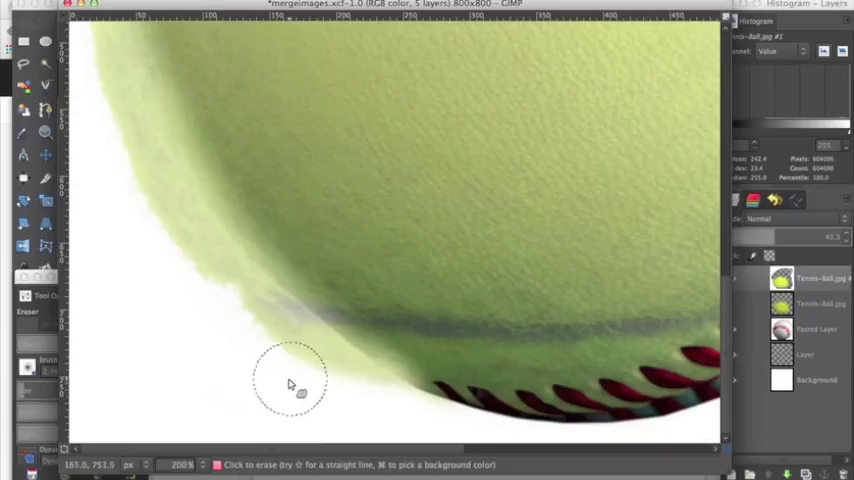
click(180, 464)
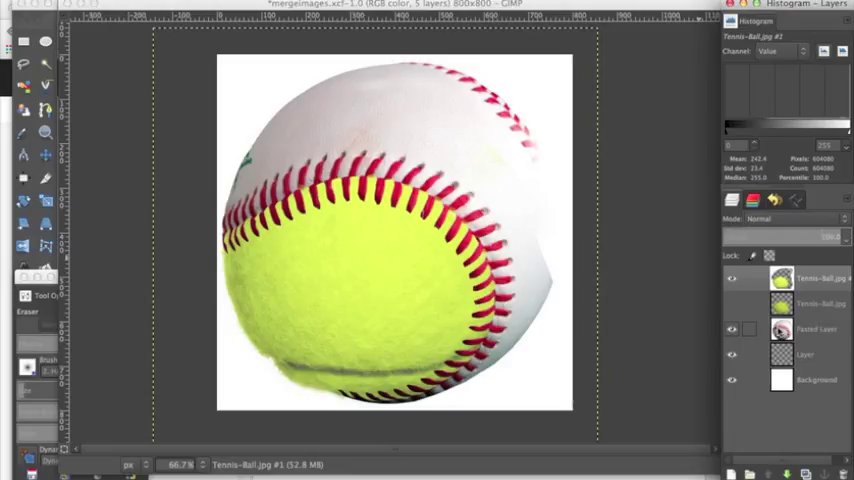
Restore the layer to 100 opacity and apply Color to Alpha with white as the From color.
click(731, 329)
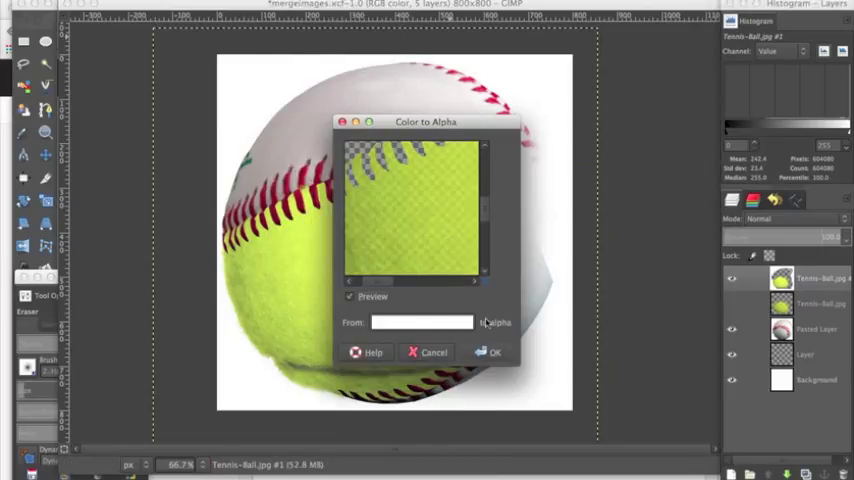
click(492, 352)
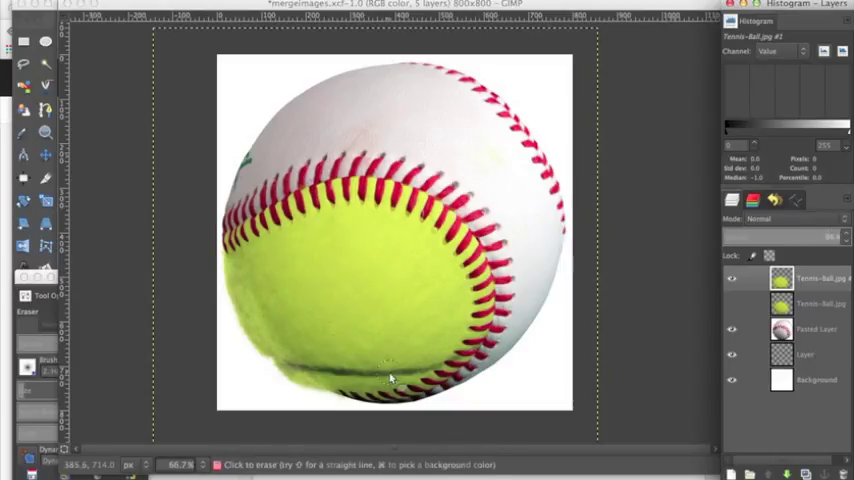
Erase the stray spot near the bottom and zoom out to 50% to view the whole ball.
click(180, 464)
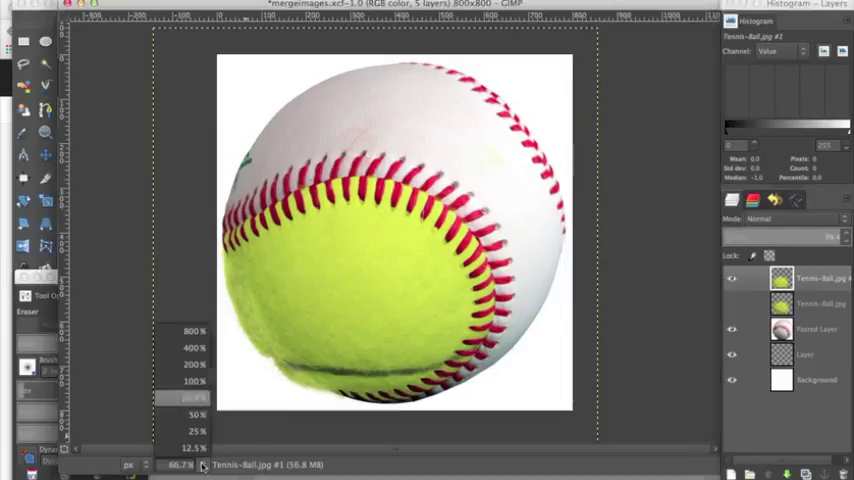
click(185, 412)
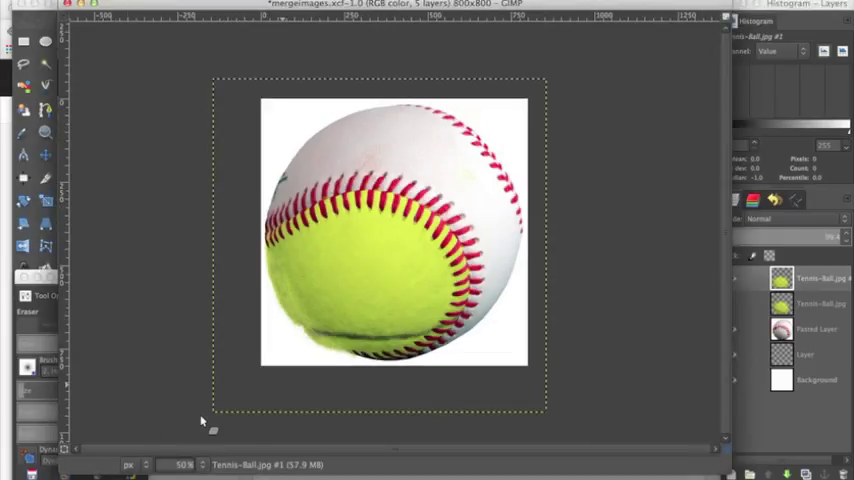